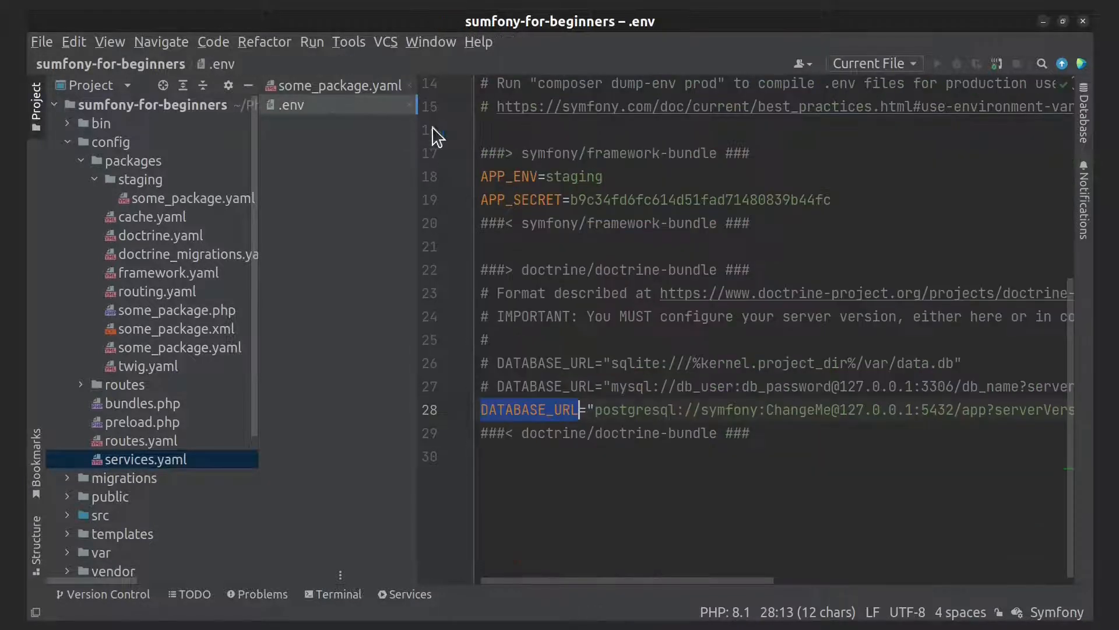
pyautogui.moveTo(532, 137)
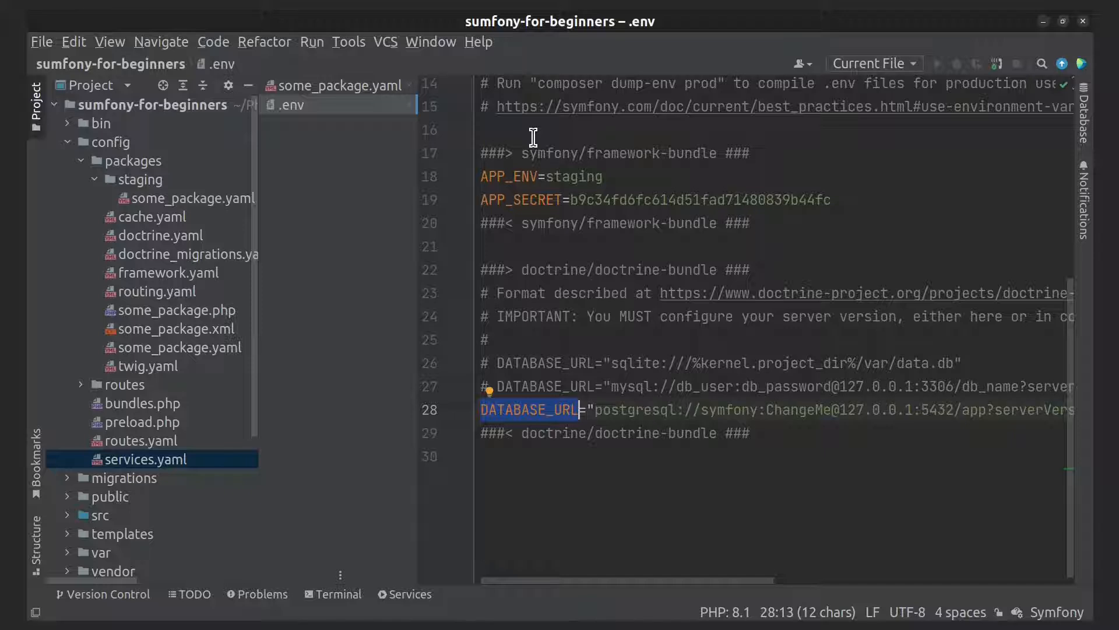